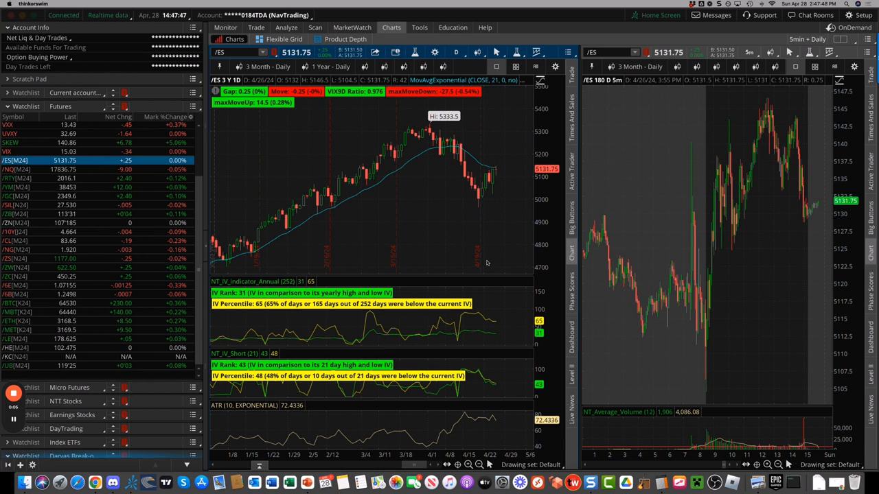
mouse_move(482, 206)
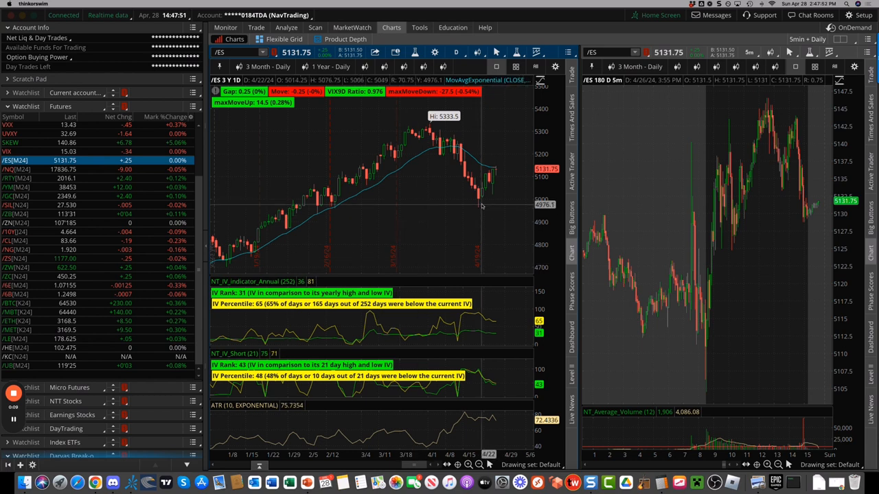
mouse_move(494, 180)
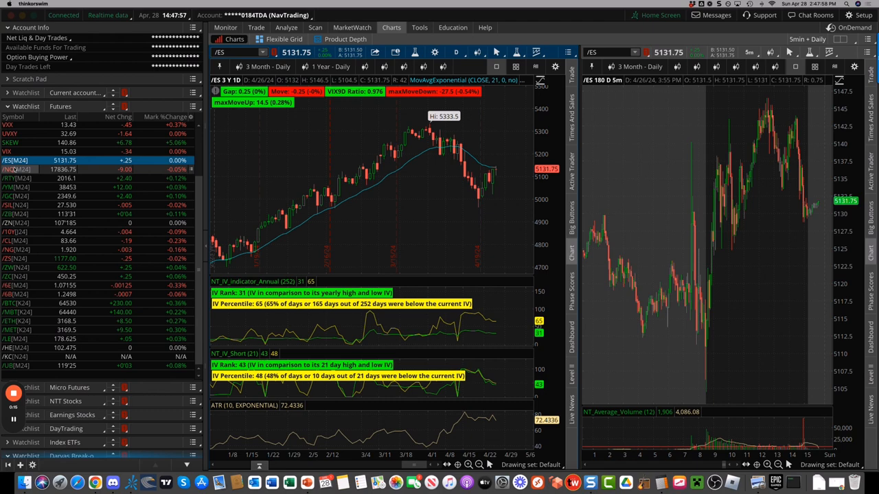
Load the /YM Dow futures into the linked daily and 5-minute charts
left_click(17, 169)
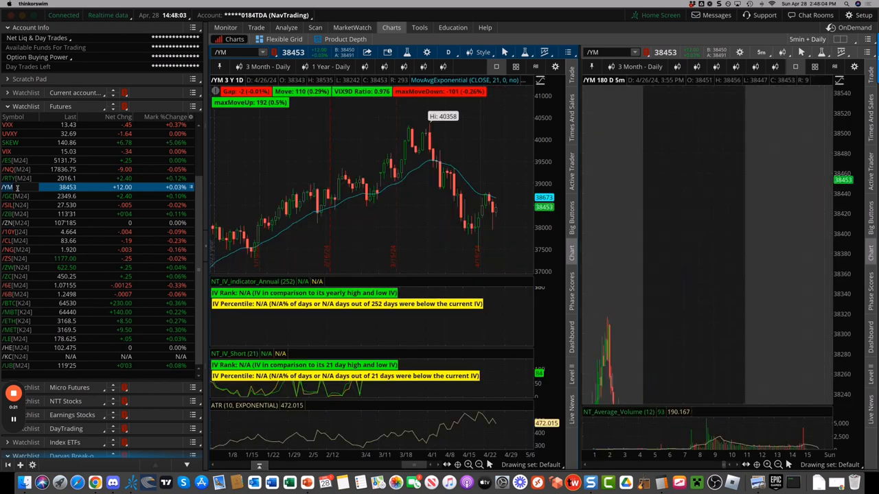
Cycle the charts through /GC, /SIL, /ZB and /10Y, landing on /NG
left_click(14, 196)
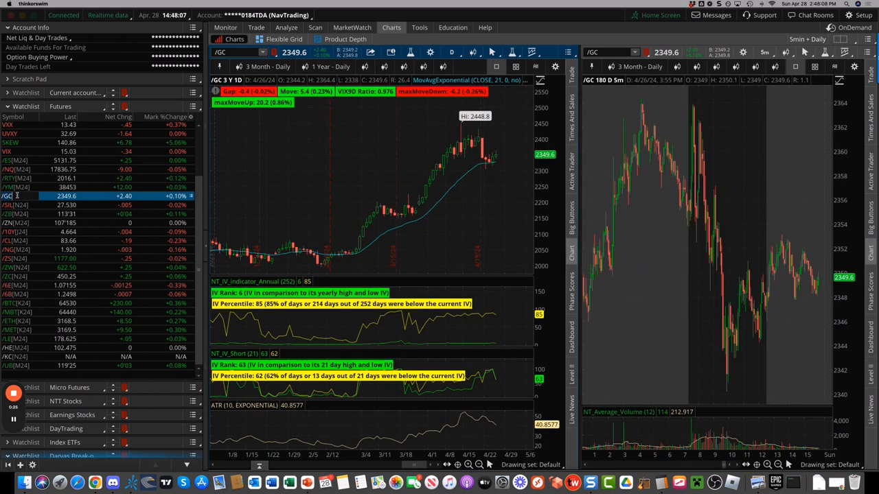
left_click(10, 205)
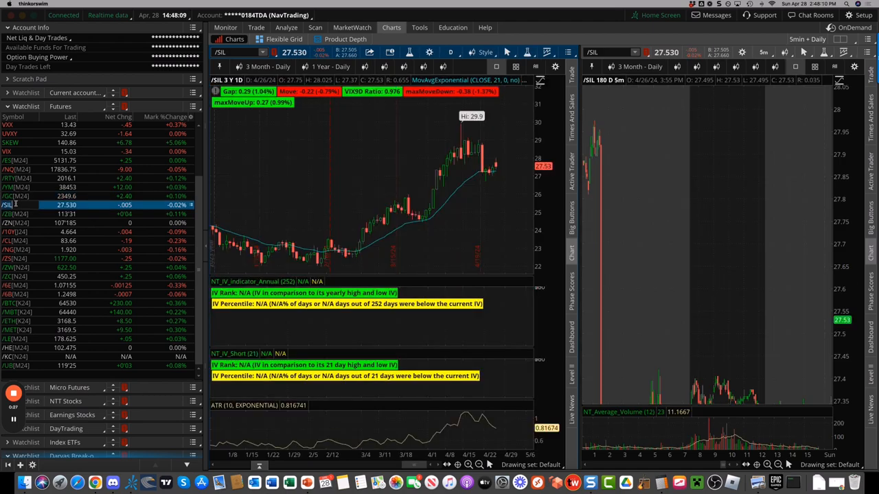
left_click(19, 213)
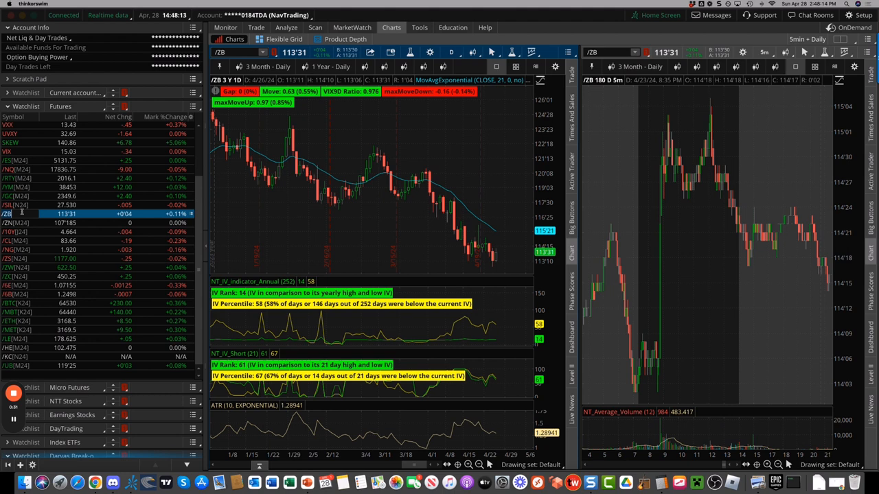
left_click(14, 231)
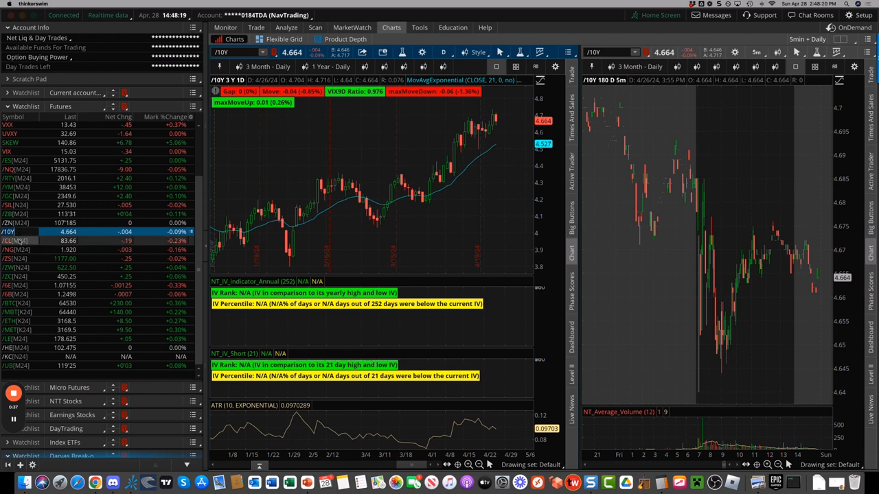
left_click(10, 240)
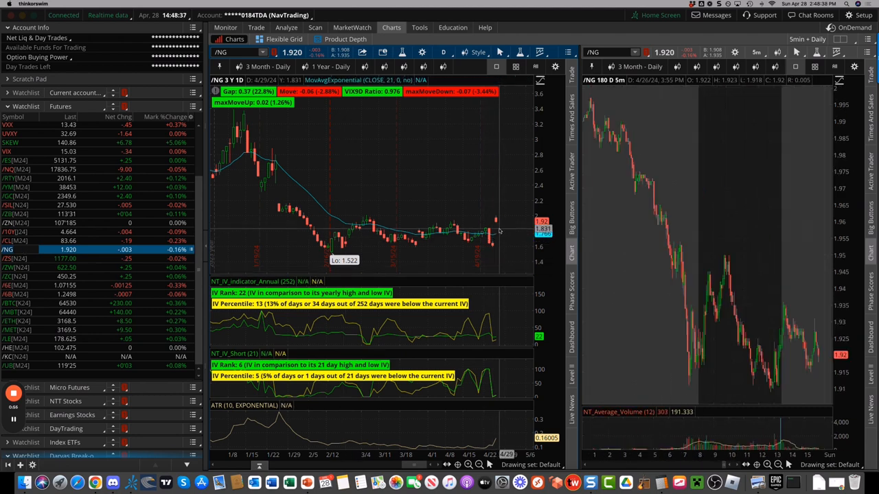
Step the charts through /ZS, /ZW, /ZC and /BTC, then load the VIX
left_click(14, 258)
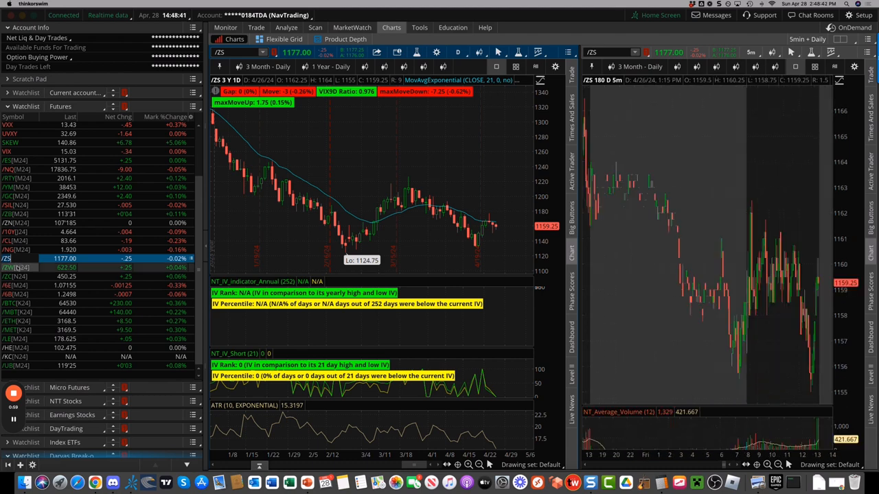
left_click(17, 267)
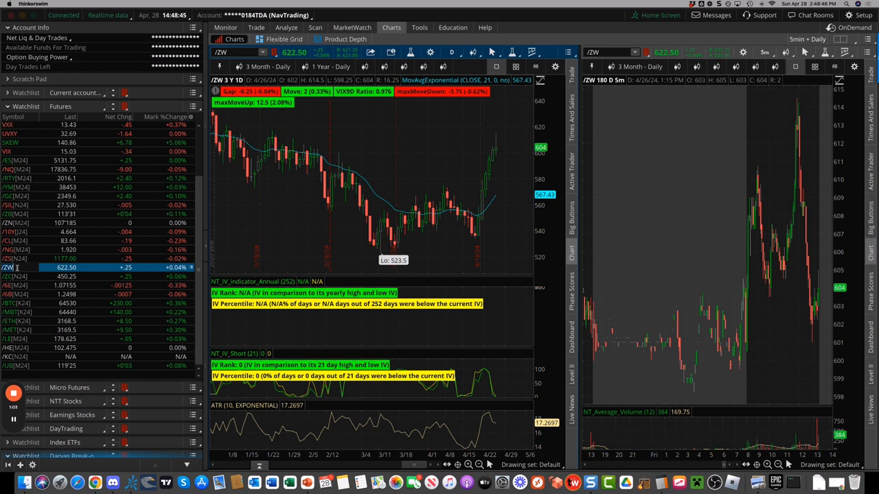
mouse_move(496, 165)
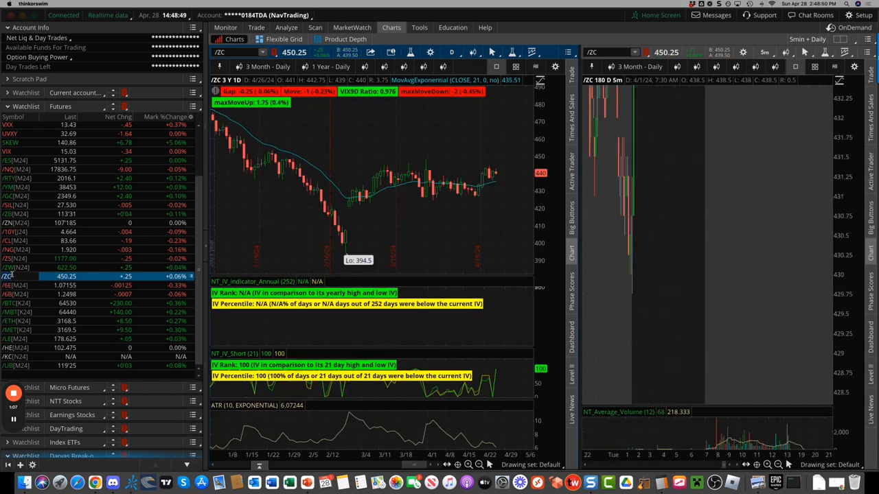
left_click(21, 284)
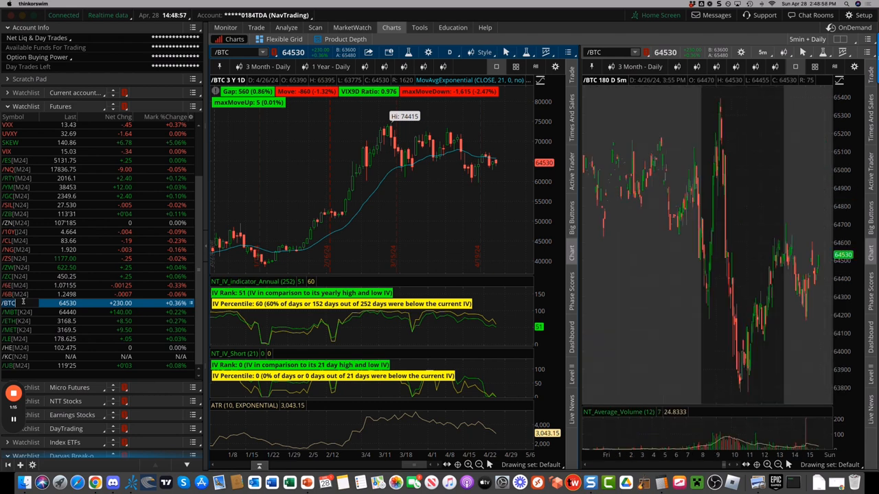
left_click(11, 151)
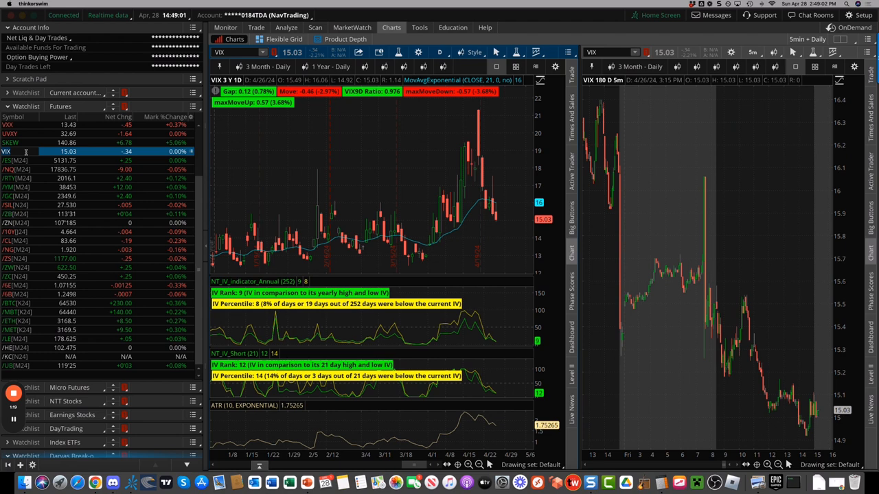
mouse_move(493, 210)
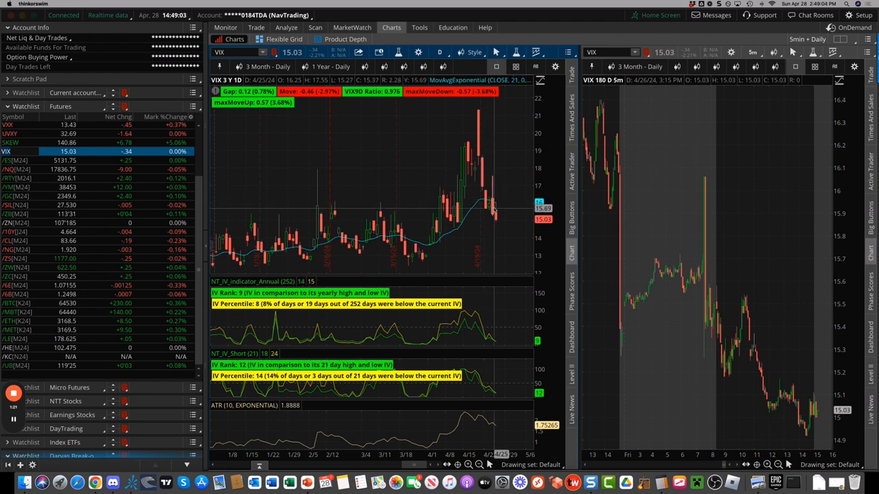
mouse_move(479, 113)
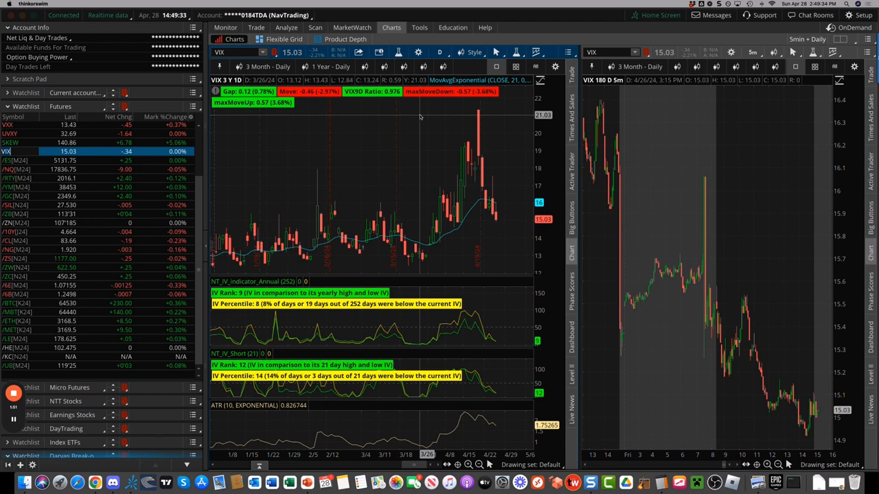
Switch to the TraderSync Trades page listing 169 trades for April 22–27, 2024
left_click(95, 484)
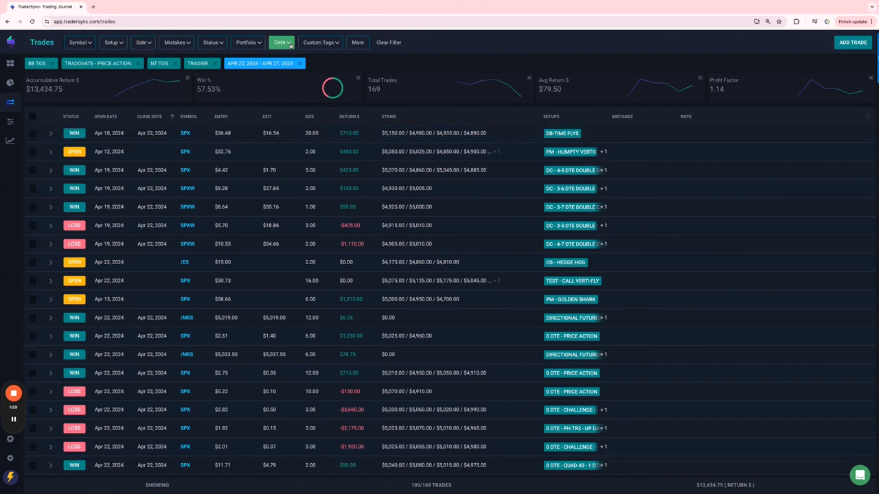
Filter trades by the ALL 0 DTE tag plus four 0 DTE AM setups
left_click(319, 42)
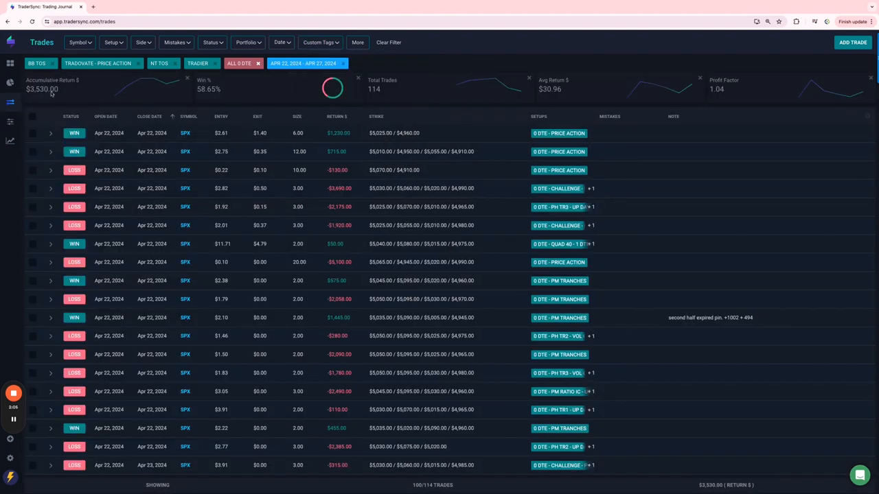
left_click(112, 42)
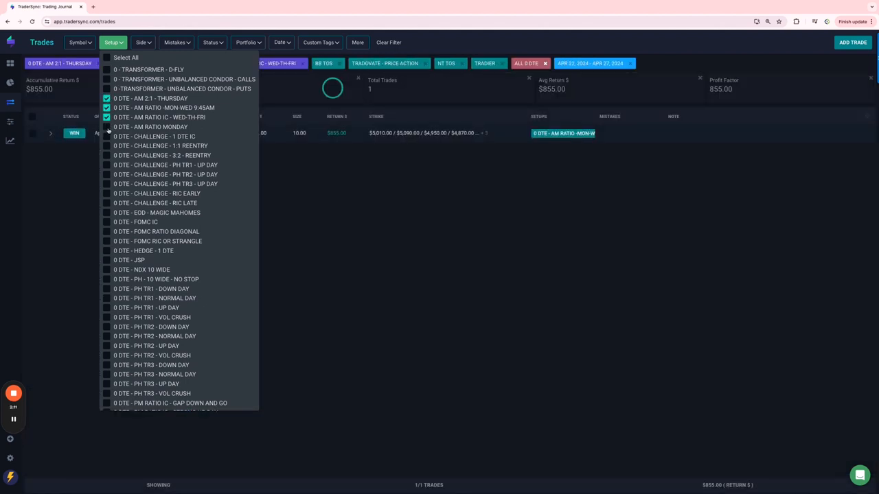
left_click(107, 126)
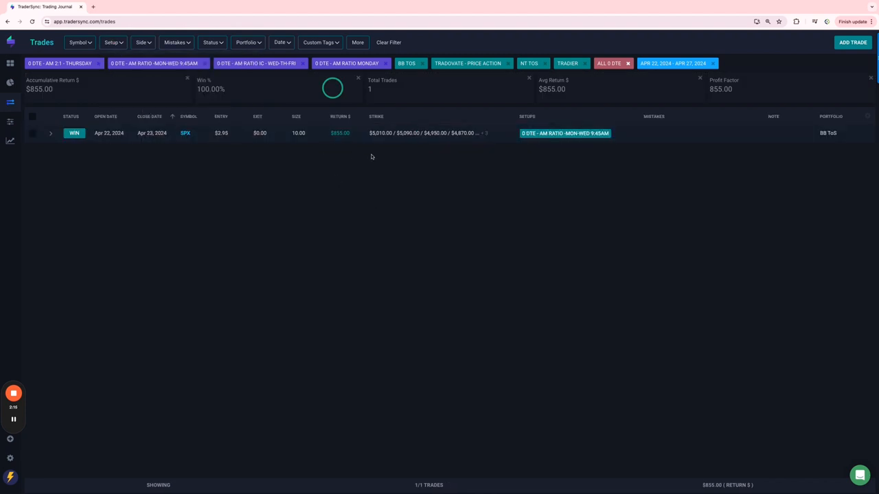
mouse_move(147, 82)
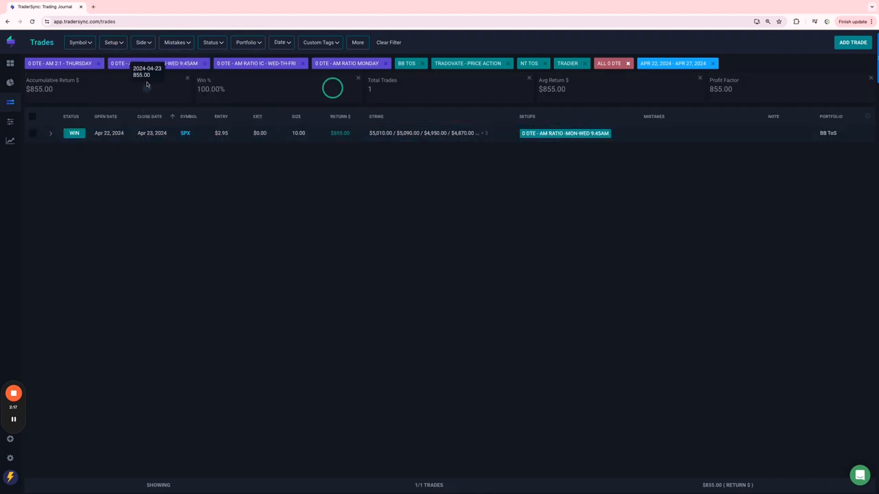
left_click(113, 42)
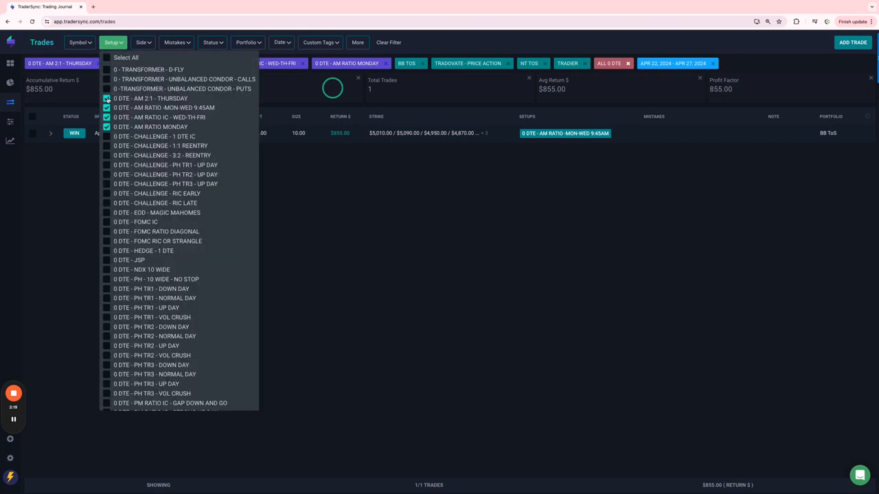
Clear the setups and review the 0 DTE challenge 1 DTE IC and 1:1 reentry setups
left_click(106, 129)
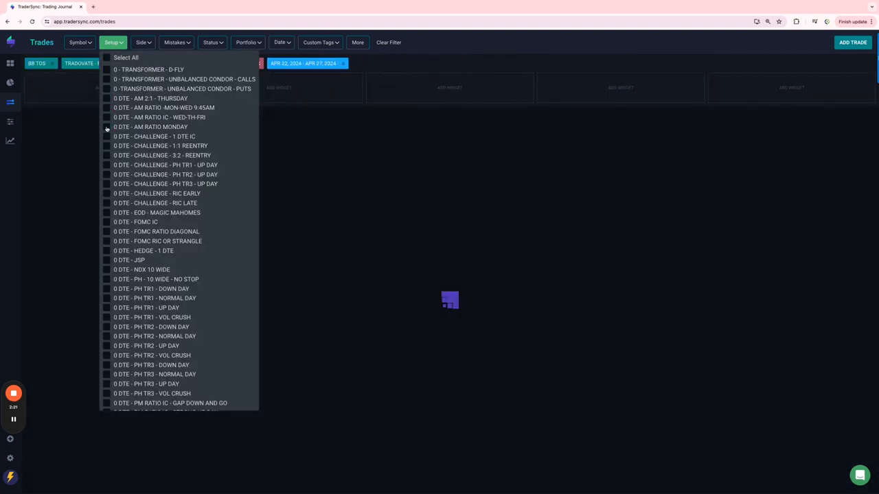
left_click(107, 136)
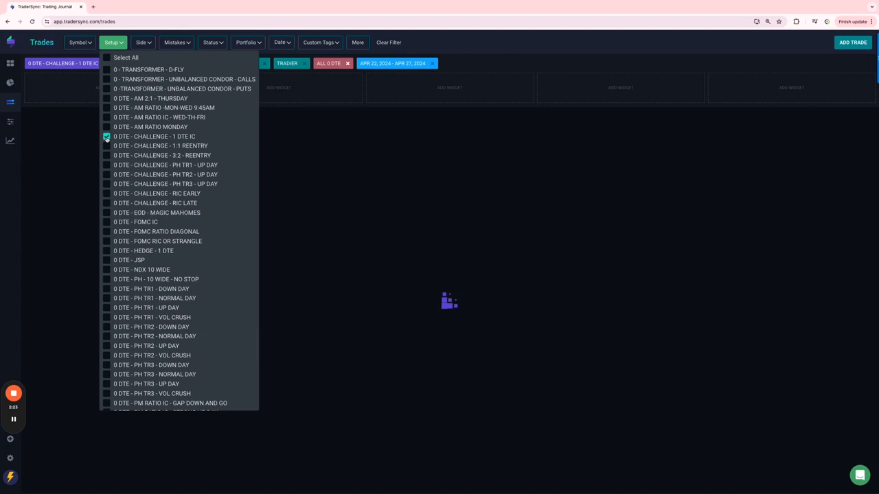
left_click(107, 137)
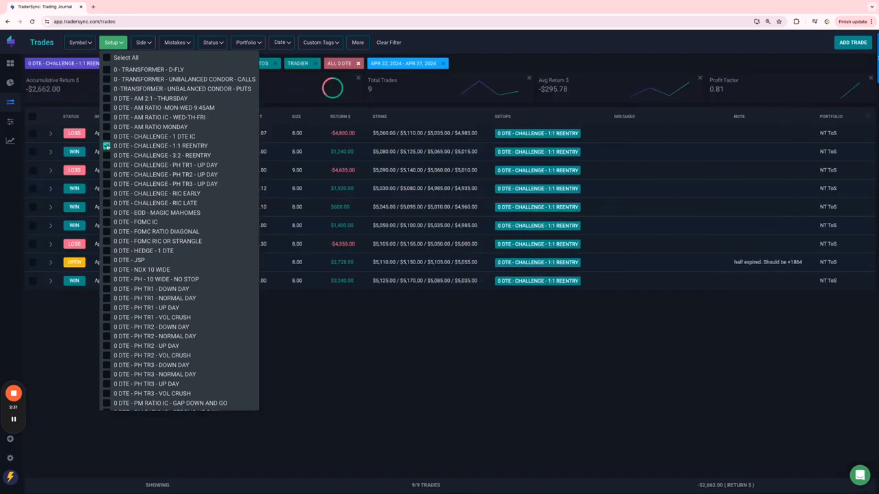
left_click(106, 145)
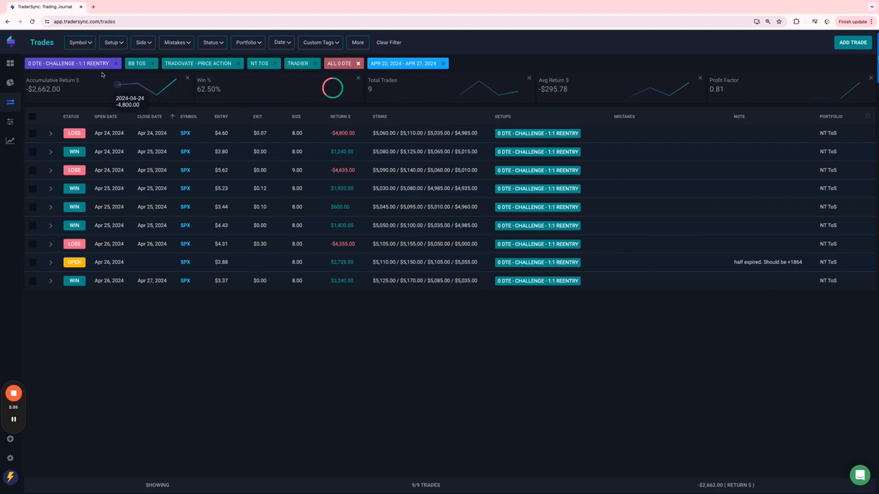
left_click(113, 42)
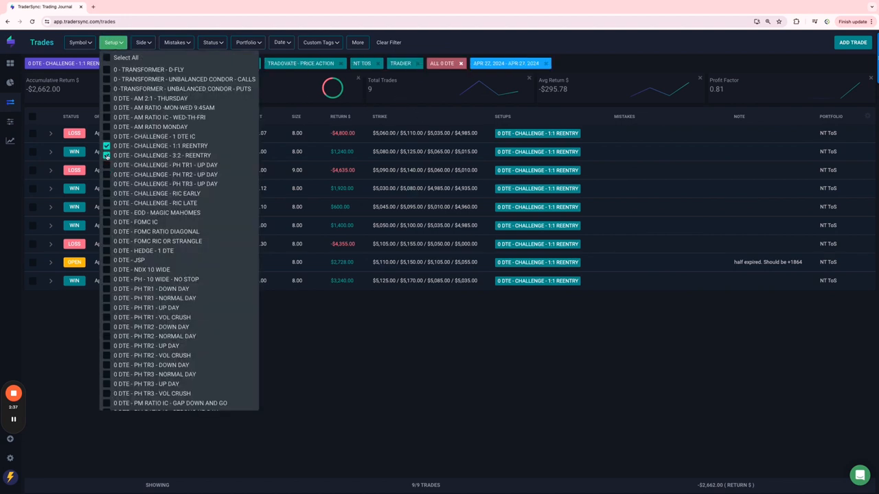
Review the 3:2 reentry and PH TR up-day setups, then clear the setup filter
left_click(107, 155)
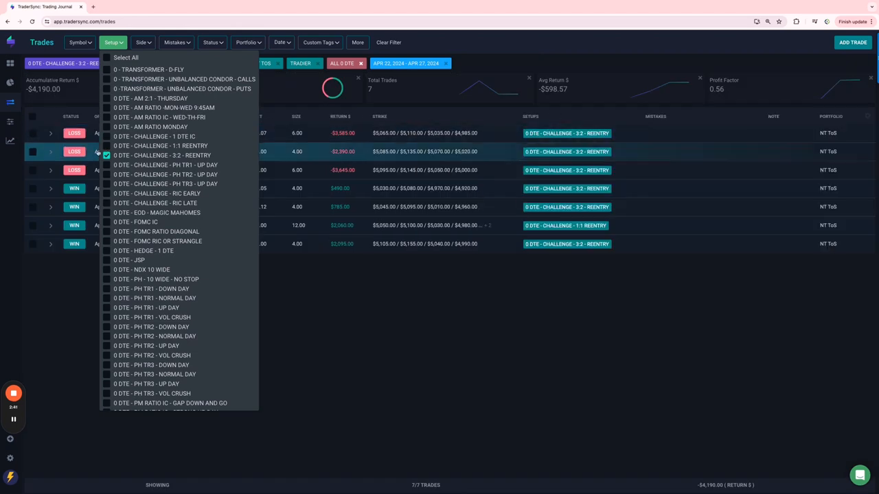
left_click(107, 164)
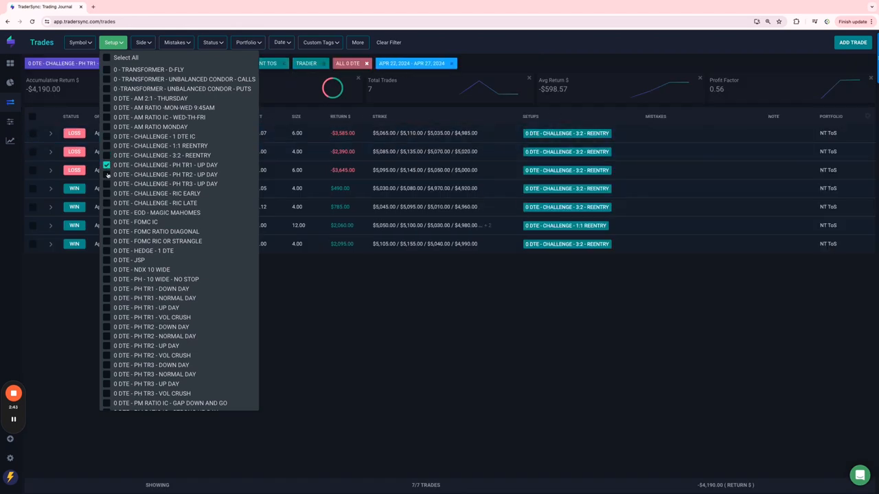
left_click(106, 184)
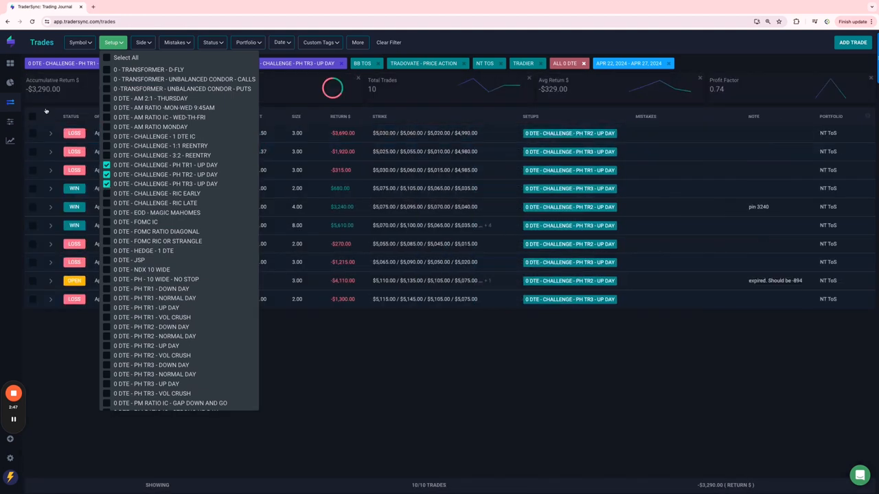
left_click(107, 165)
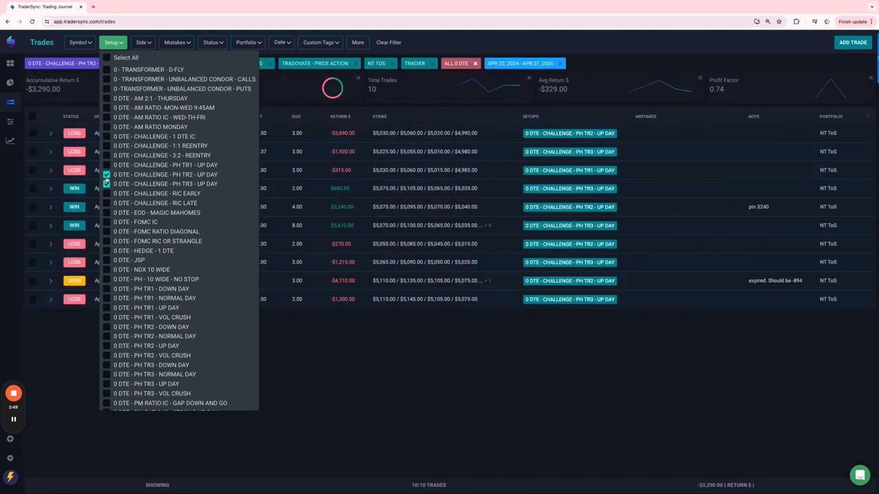
left_click(106, 180)
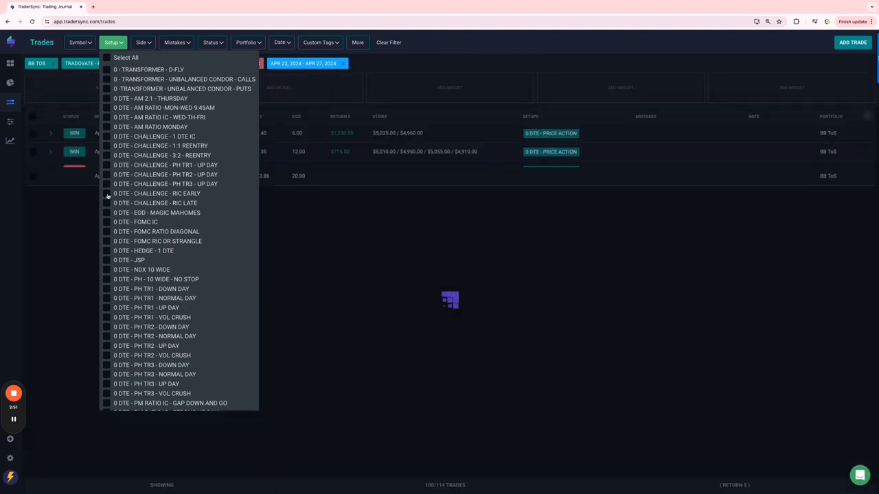
Filter to RIC EARLY and RIC LATE, then EOD - MAGIC MAHOMES (two trades, $1,200)
left_click(106, 203)
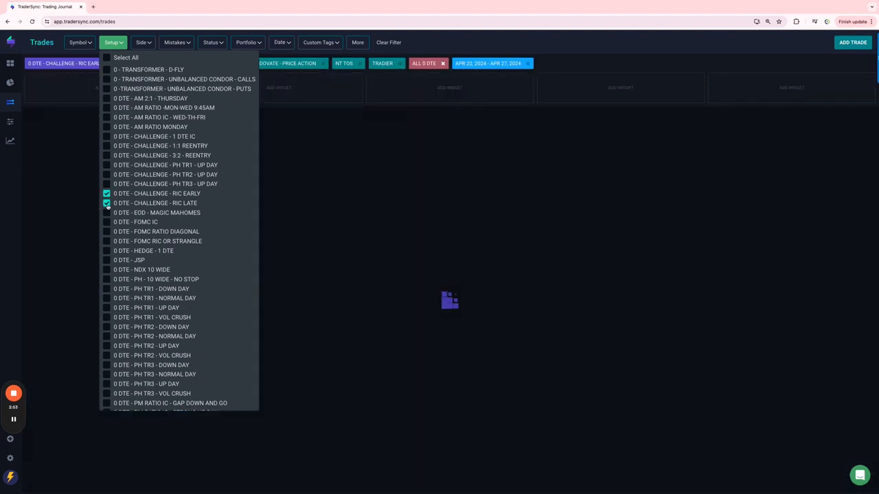
left_click(107, 204)
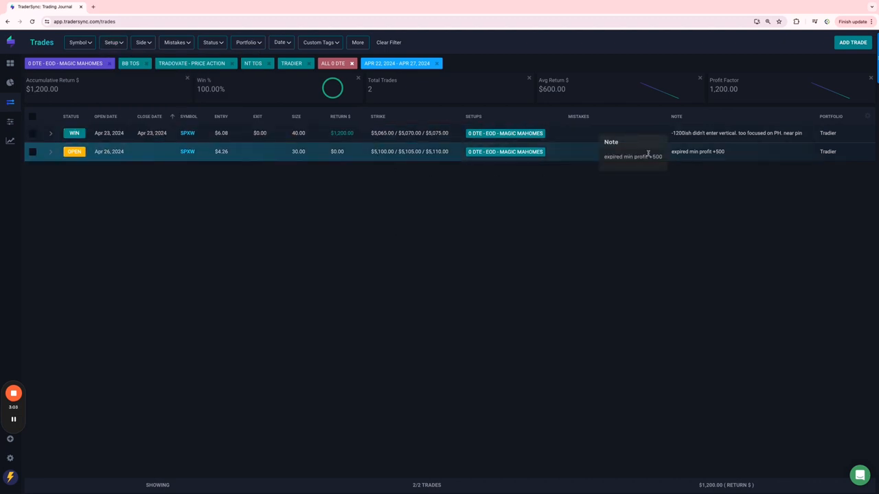
mouse_move(710, 153)
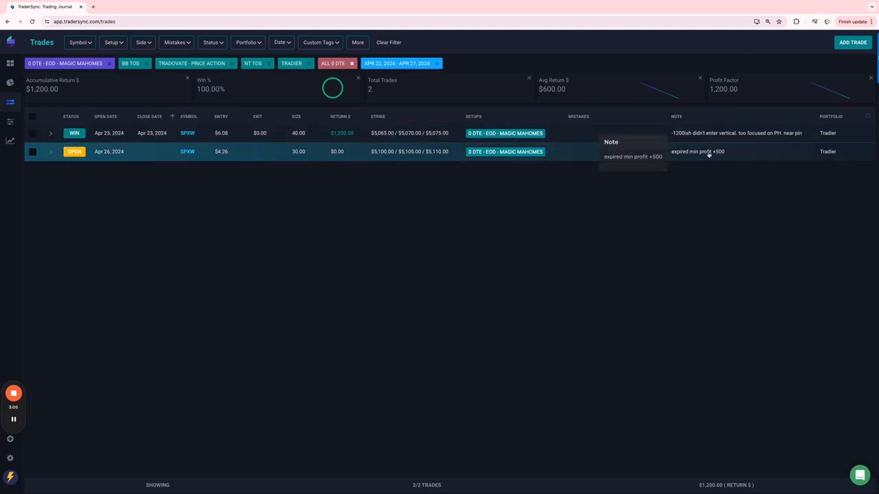
left_click(112, 42)
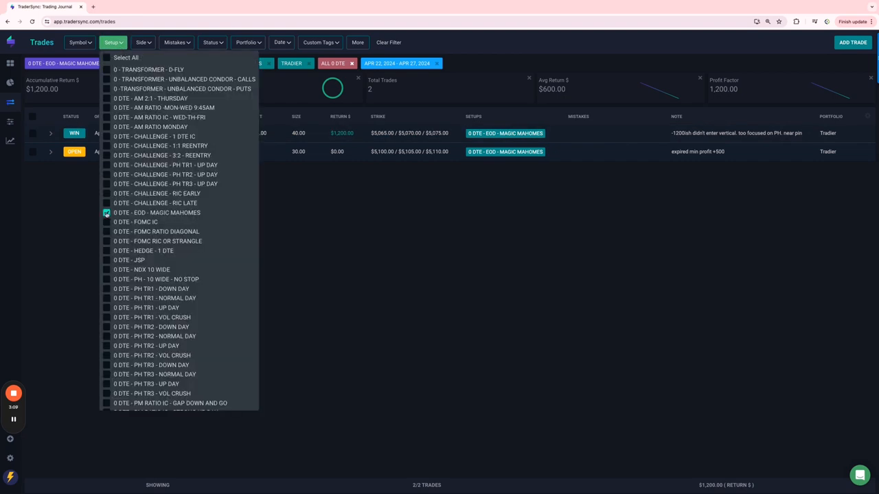
Switch the setup filter to HEDGE - 1 DTE and review its $2,872 result
left_click(107, 212)
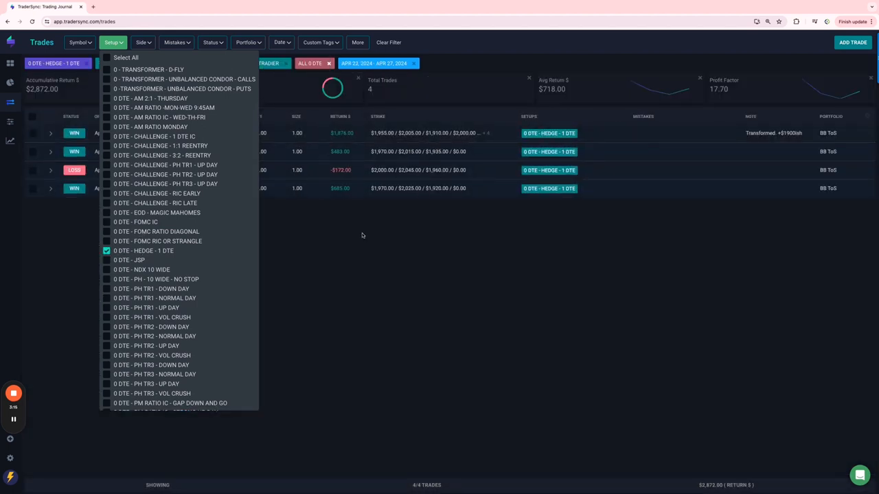
left_click(362, 236)
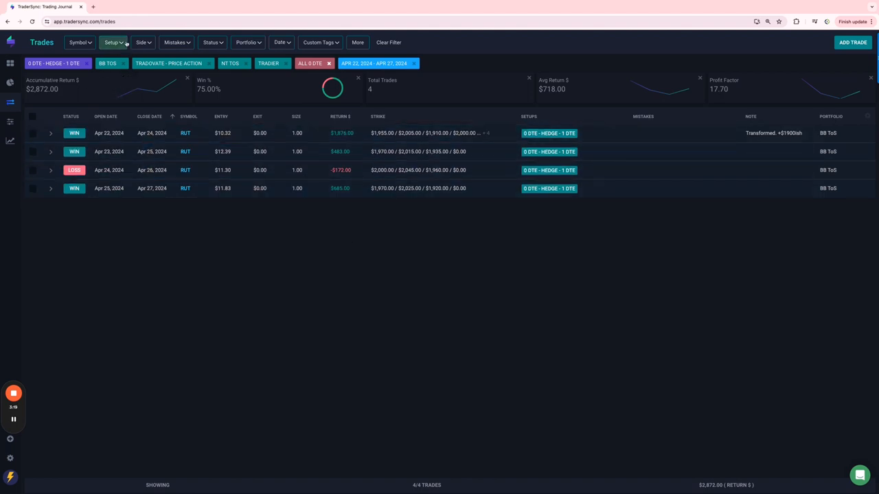
left_click(112, 42)
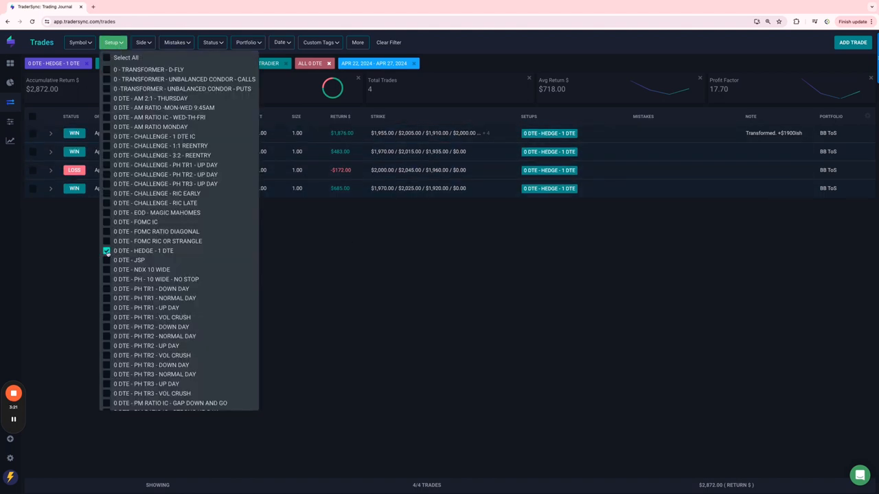
Check JSP (no trades), then NDX 10 WIDE (-$3,571), then clear the setup filter
left_click(106, 260)
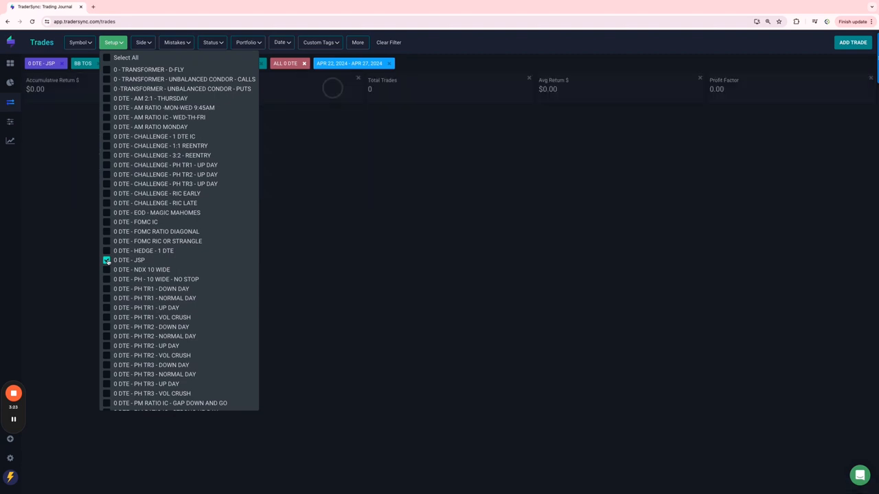
left_click(107, 260)
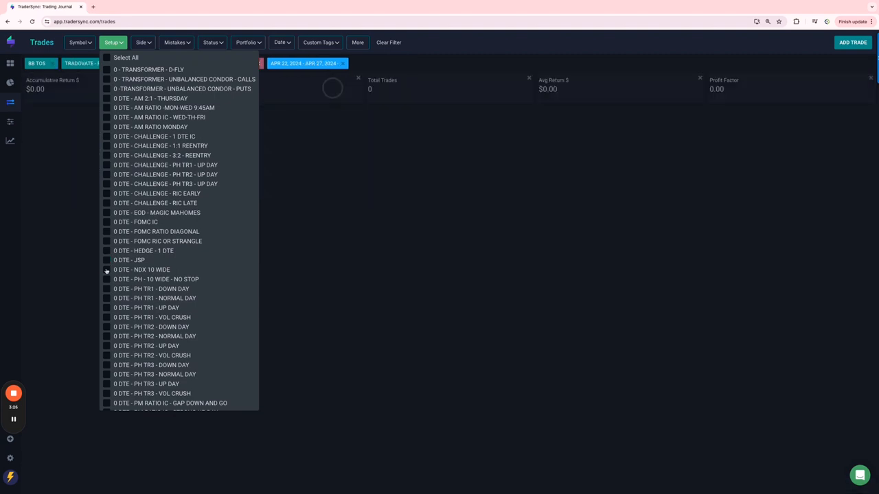
left_click(106, 270)
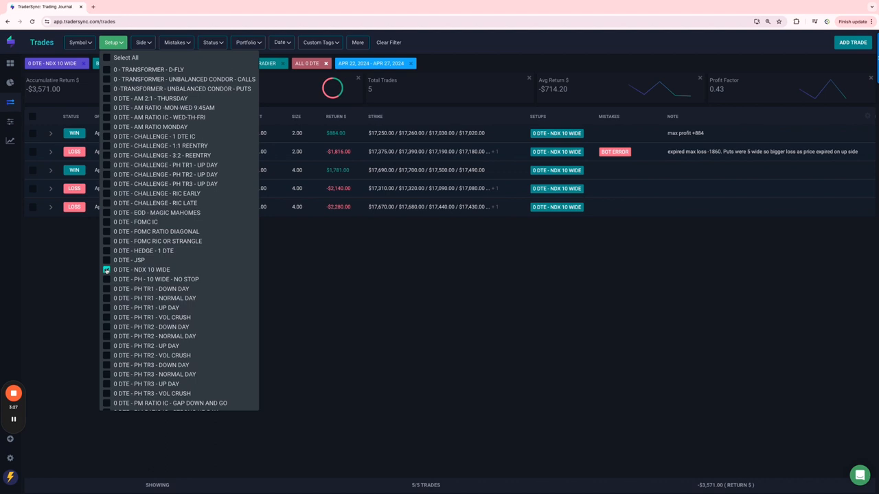
left_click(10, 122)
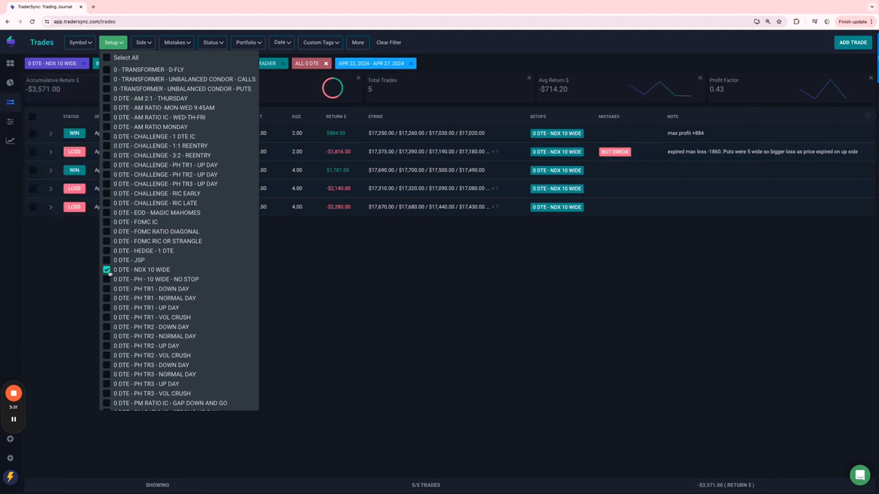
left_click(106, 288)
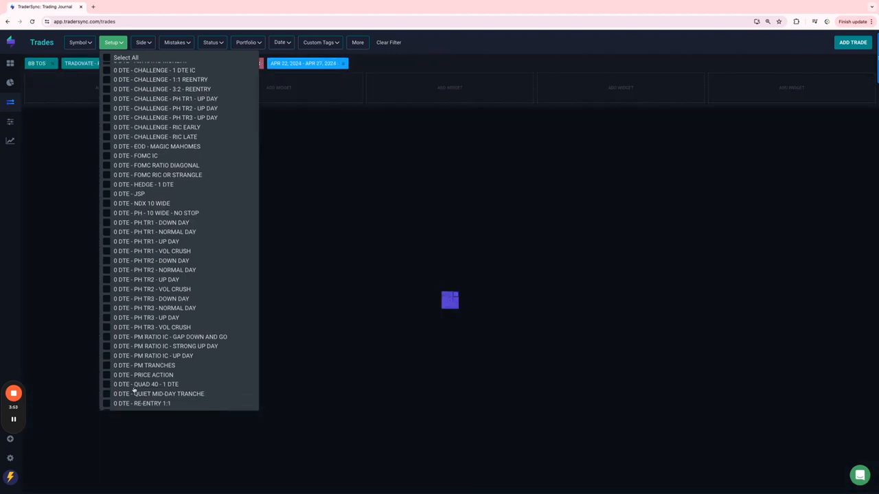
Review PM RATIO IC and PM TRANCHES setups, ending on QUAD 40 - 1 DTE (15 trades, -$4,080)
left_click(106, 338)
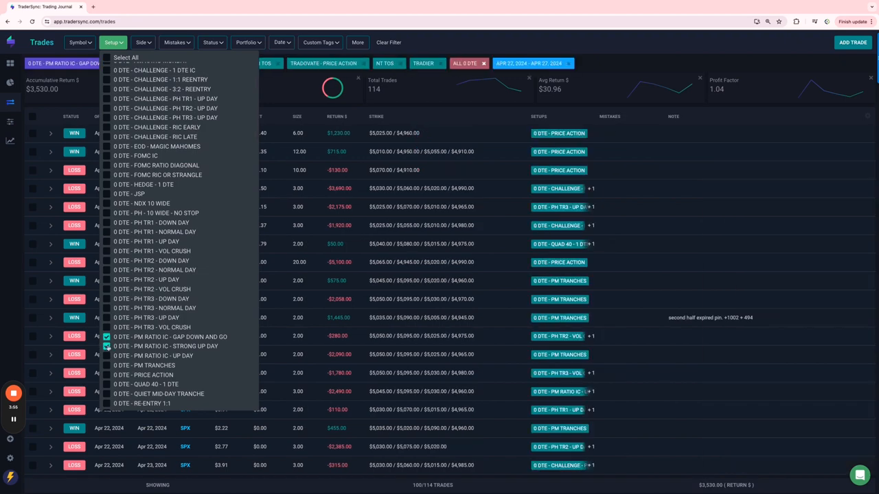
left_click(107, 365)
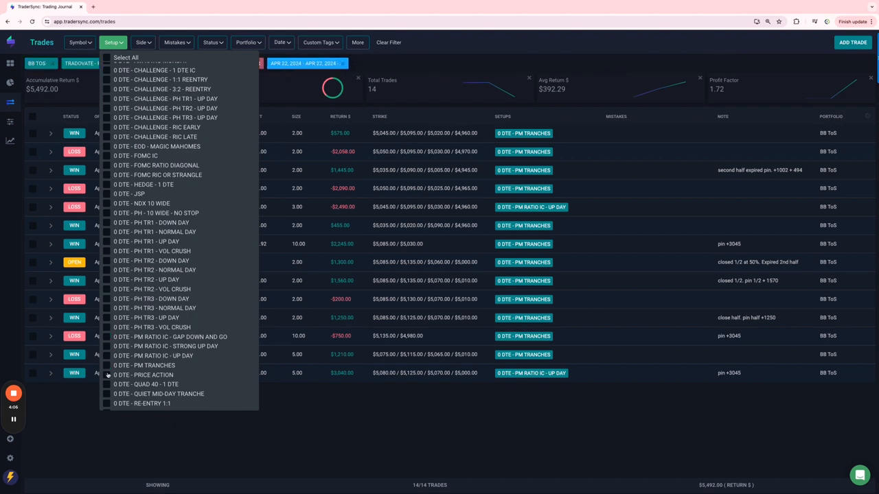
left_click(106, 375)
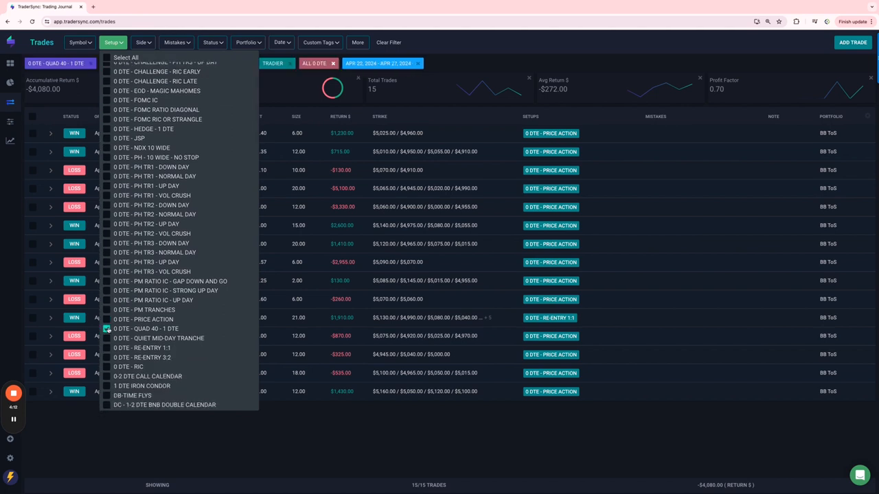
Check QUAD 40 - 1 DTE ($710), then QUIET MID-DAY TRANCHE (no trades)
left_click(106, 329)
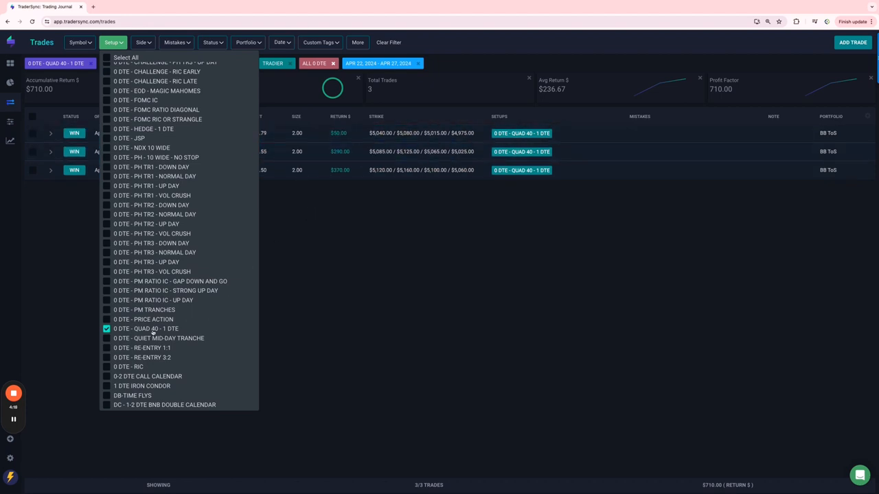
left_click(107, 329)
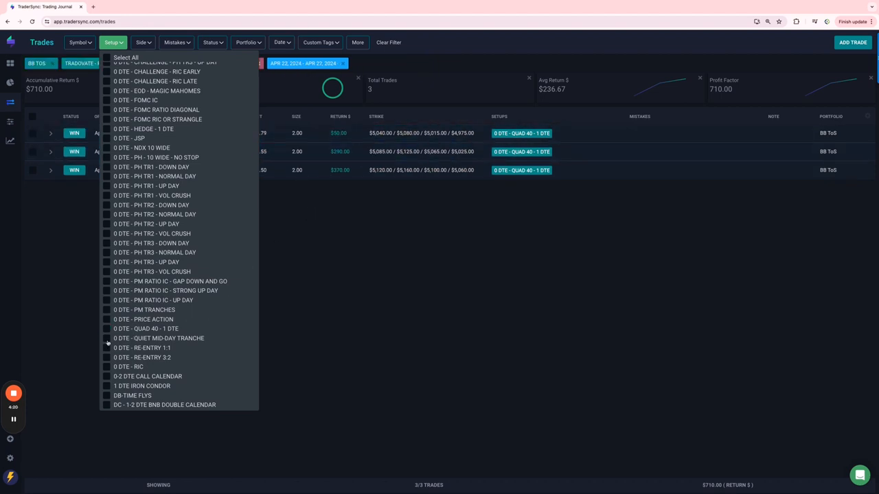
left_click(106, 338)
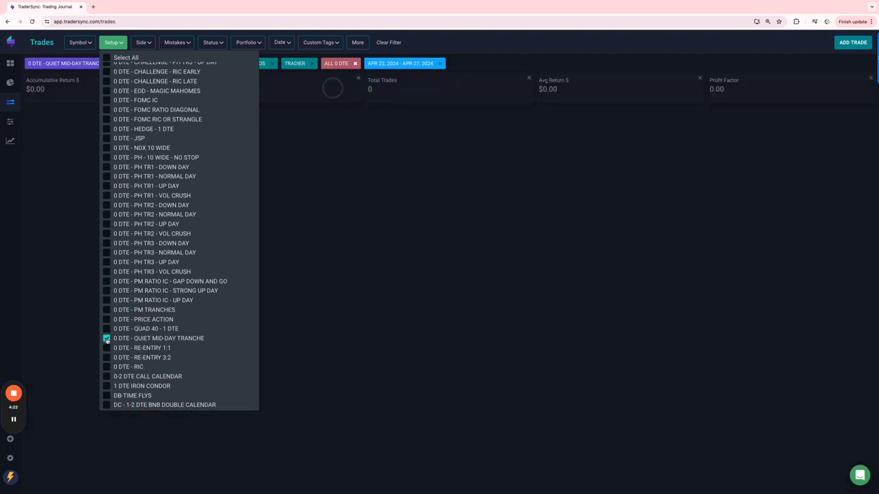
Filter to both 0 DTE re-entry setups ($9,726), then only 0-2 DTE CALL CALENDAR ($100)
left_click(106, 337)
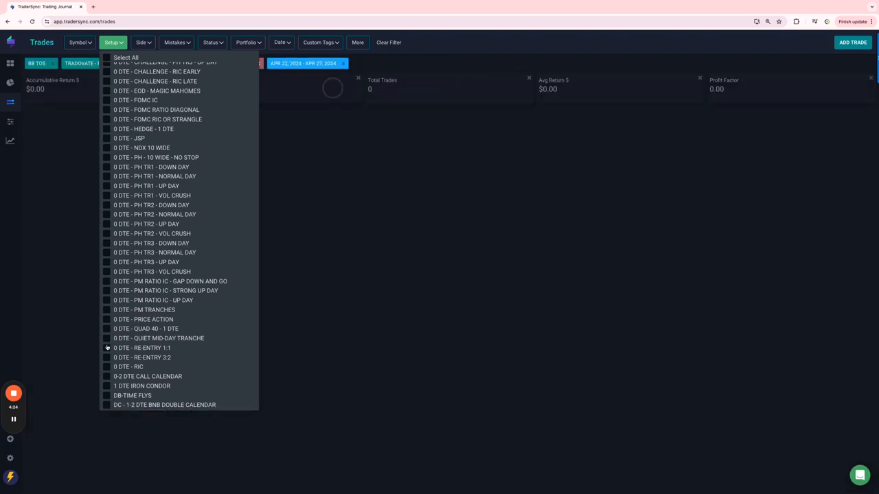
left_click(107, 348)
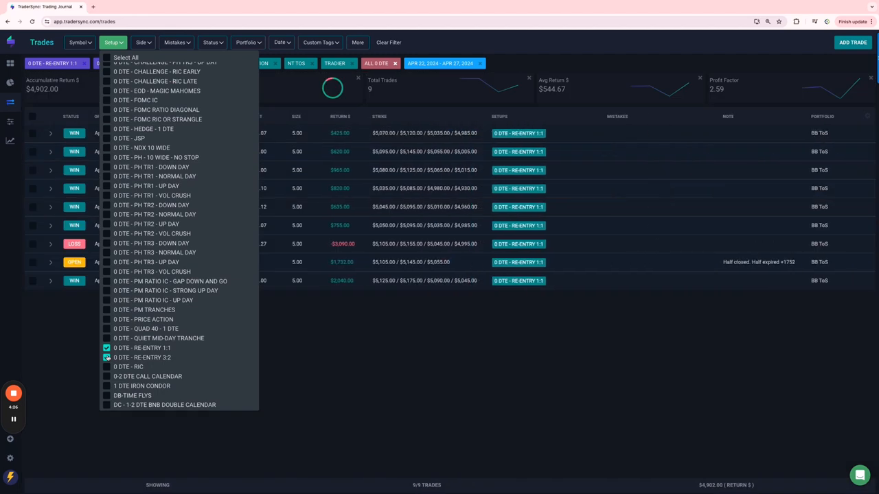
left_click(106, 357)
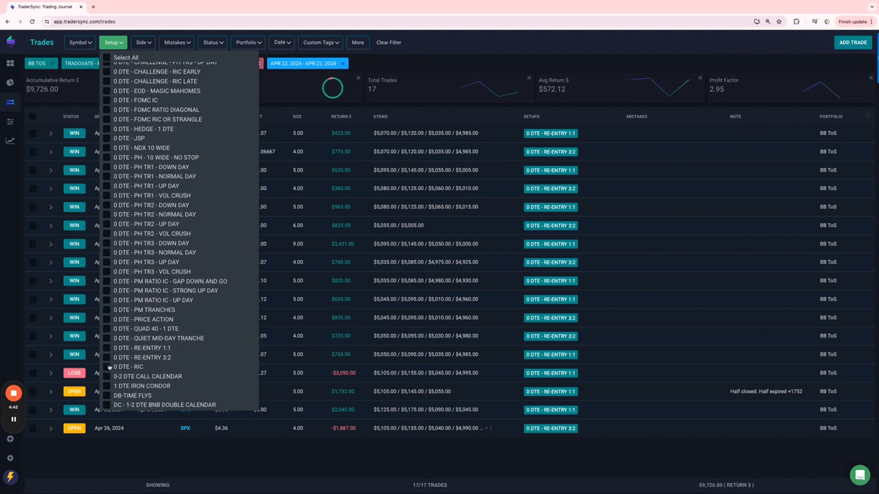
left_click(107, 367)
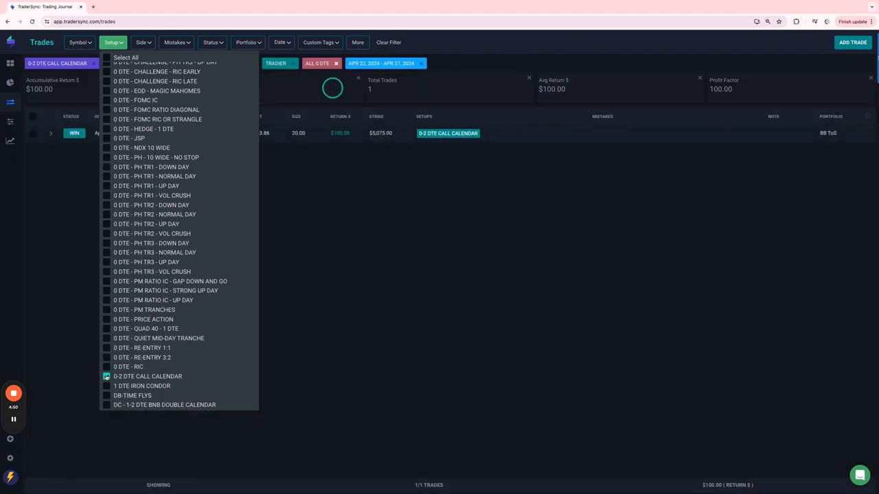
Filter setups to 1 DTE iron condor ($1,265), then DB-time flys ($710), then clear to 169 trades
left_click(107, 376)
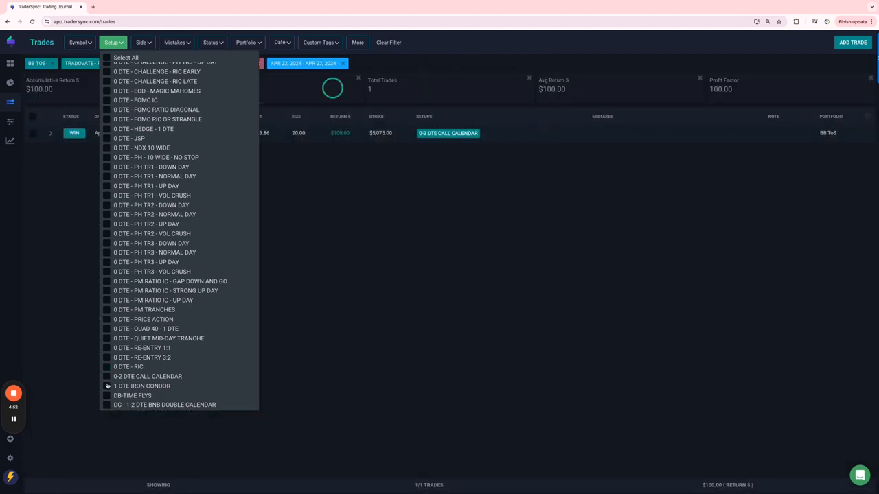
left_click(107, 386)
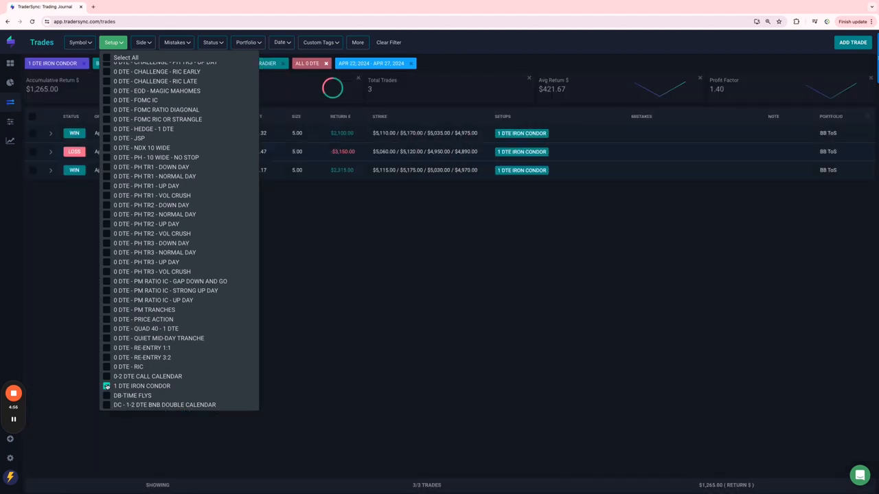
scroll("down", 3)
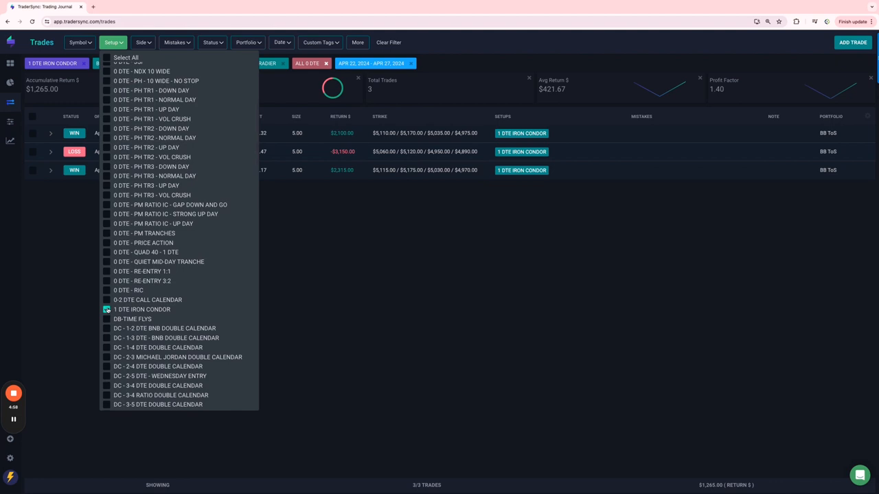
left_click(105, 318)
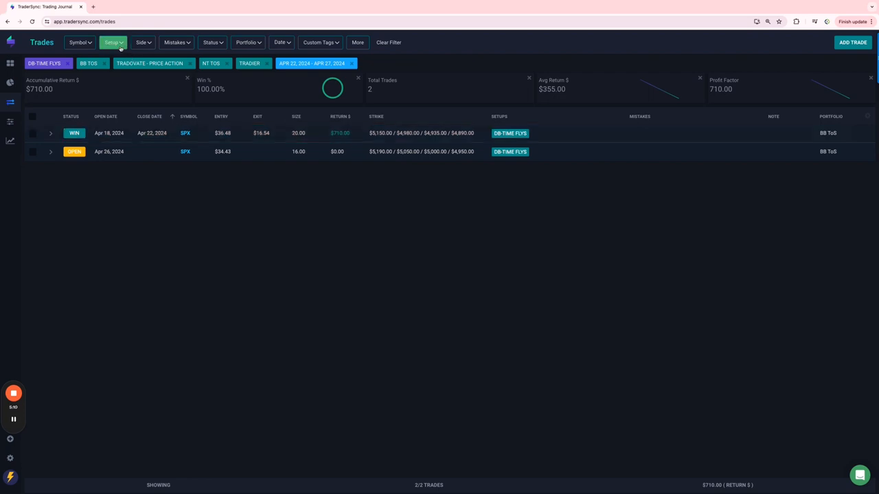
left_click(113, 42)
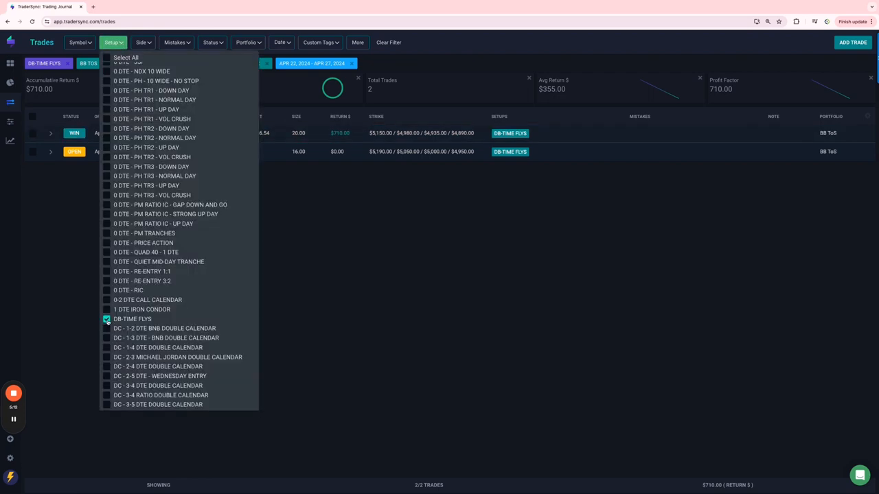
left_click(319, 42)
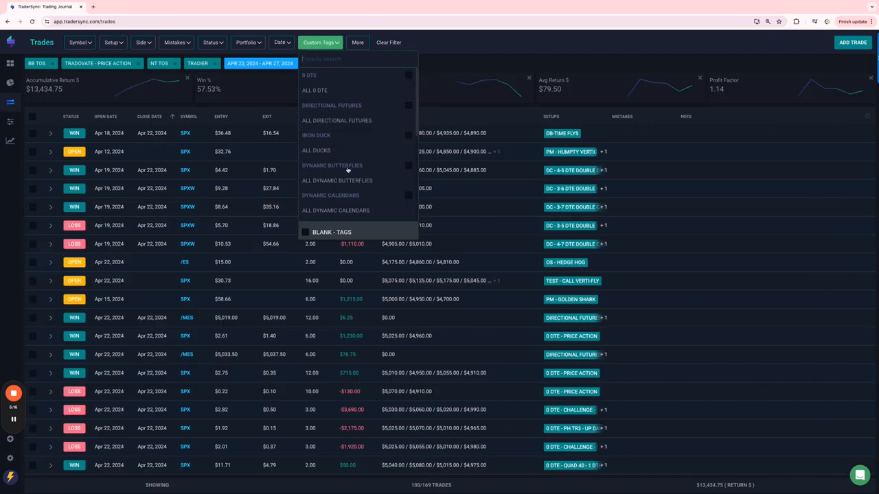
Filter trades by ALL DYNAMIC CALENDARS plus ALL OPTION SELLING tags, showing 24 trades totaling $892.75
left_click(335, 210)
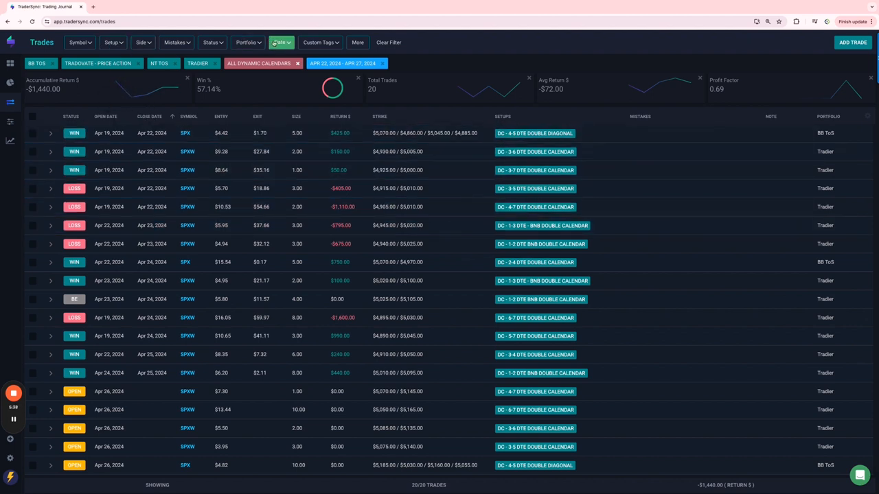
left_click(320, 42)
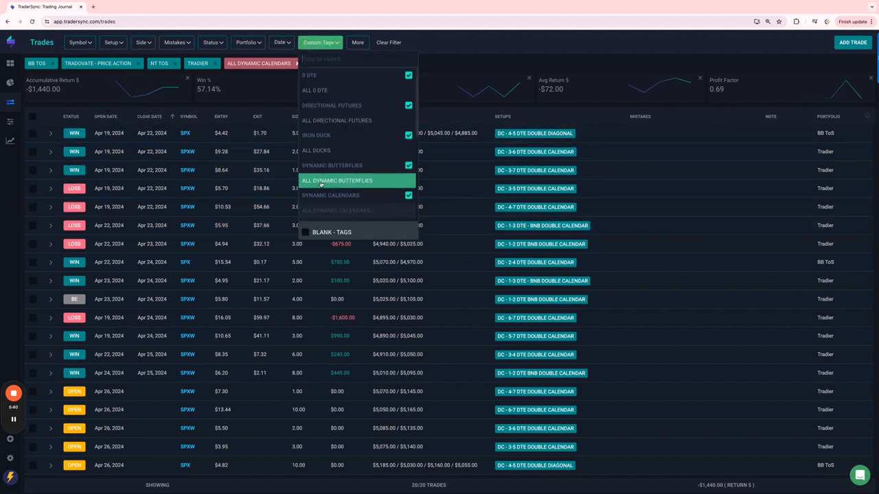
scroll("down", 3)
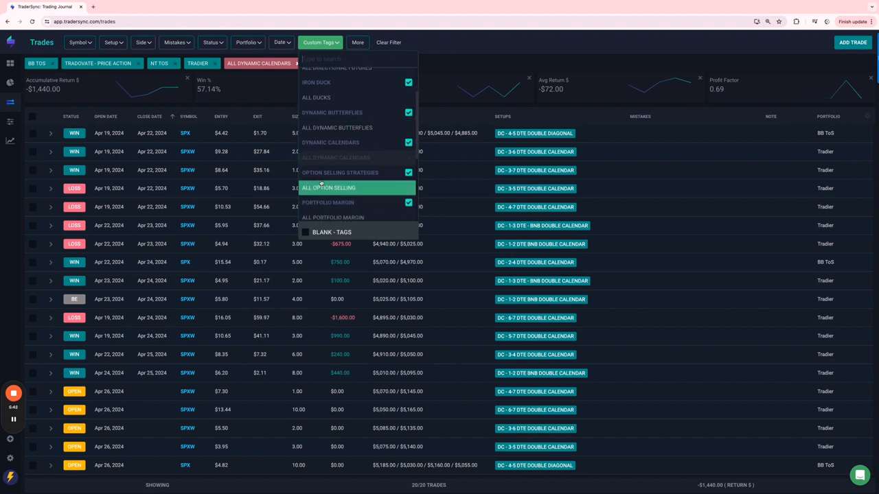
left_click(328, 187)
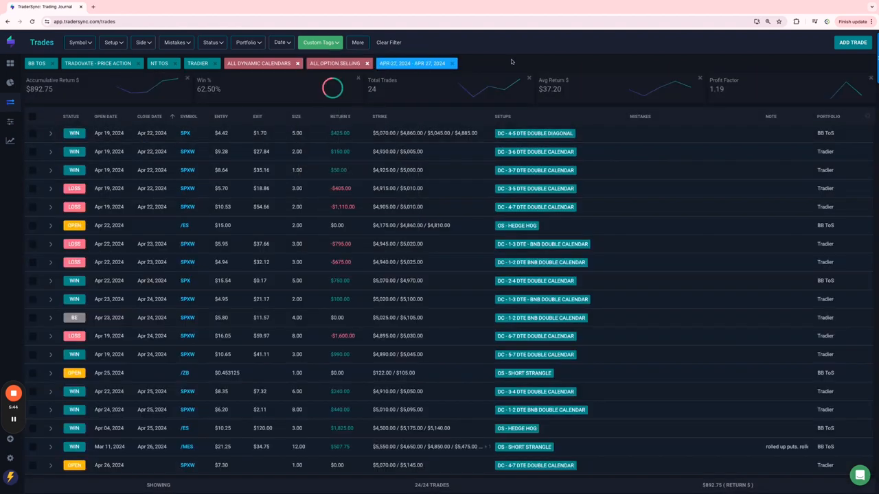
Remove the ALL DYNAMIC CALENDARS tag chip, leaving four option-selling trades totaling $2,332.75
left_click(298, 63)
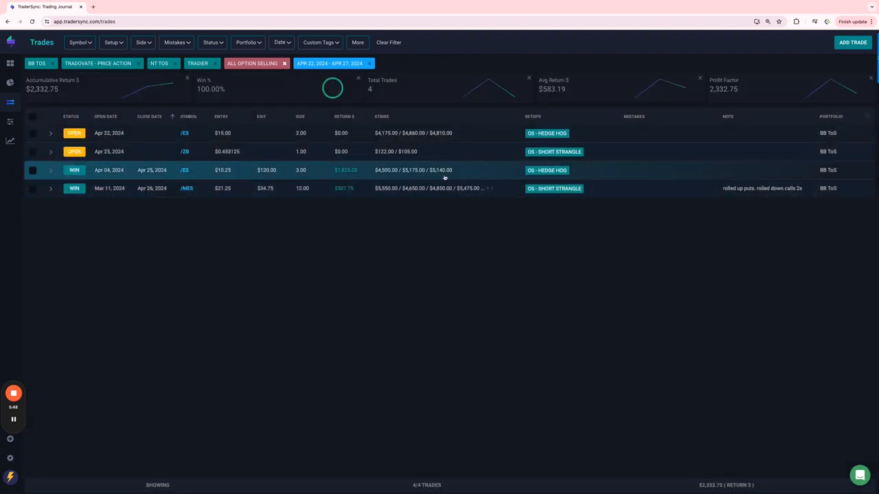
mouse_move(317, 192)
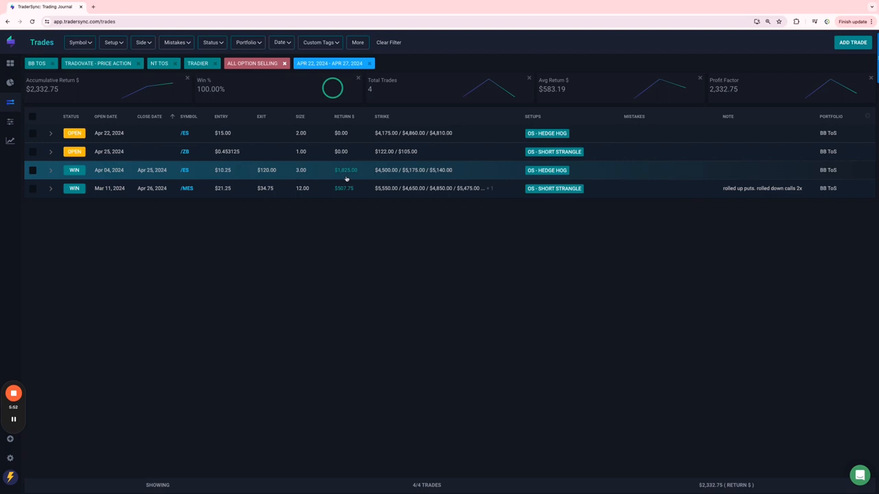
mouse_move(341, 188)
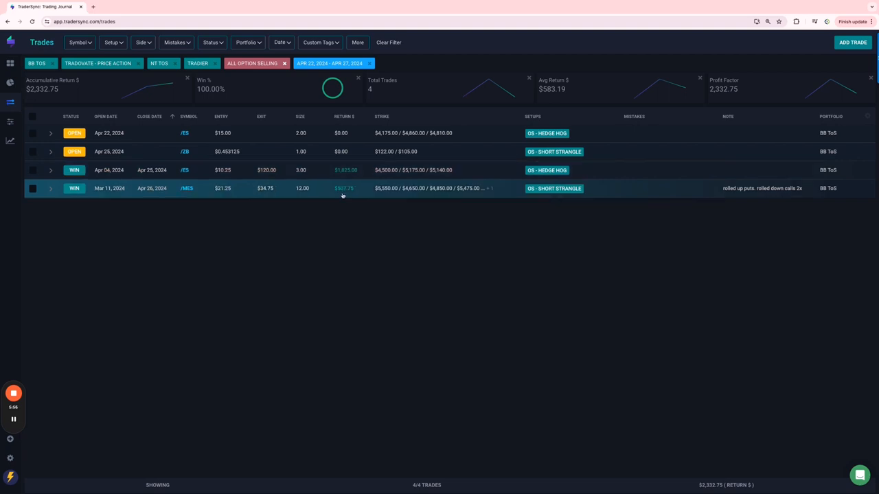
mouse_move(323, 132)
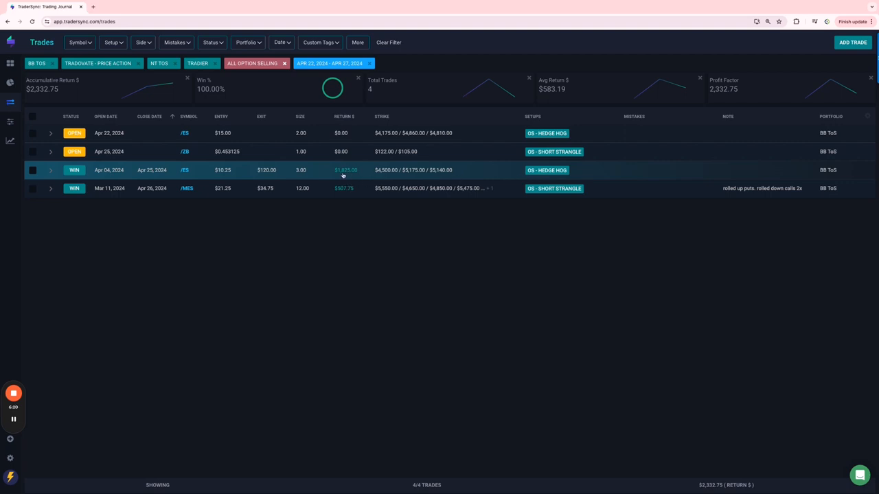
mouse_move(373, 172)
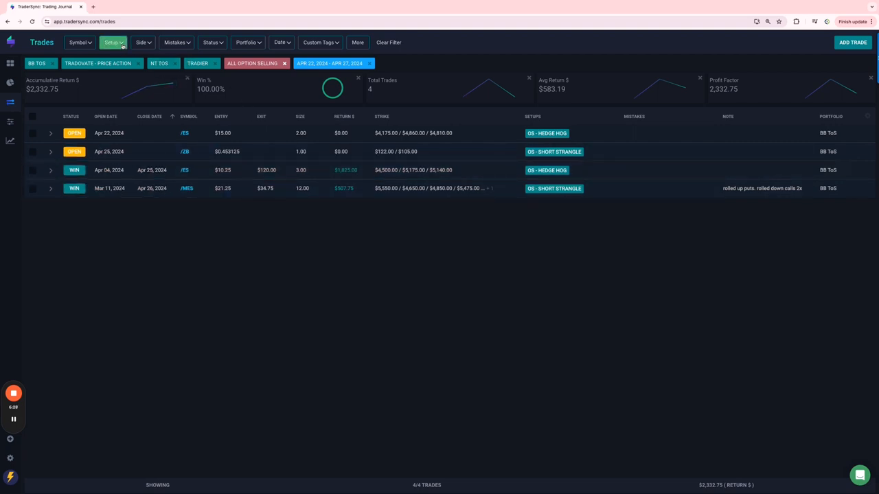
Pick the ALL PORTFOLIO MARGIN custom tag, listing two open SPX trades totaling $1,675
left_click(318, 42)
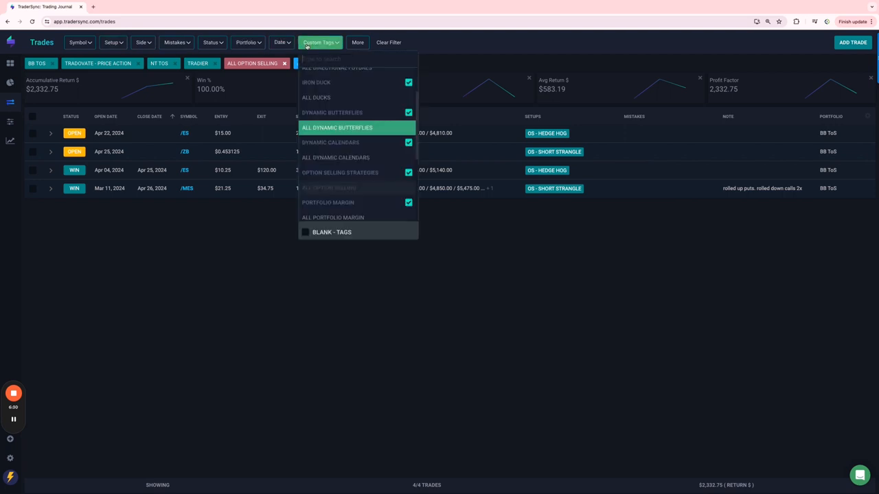
scroll("down", 3)
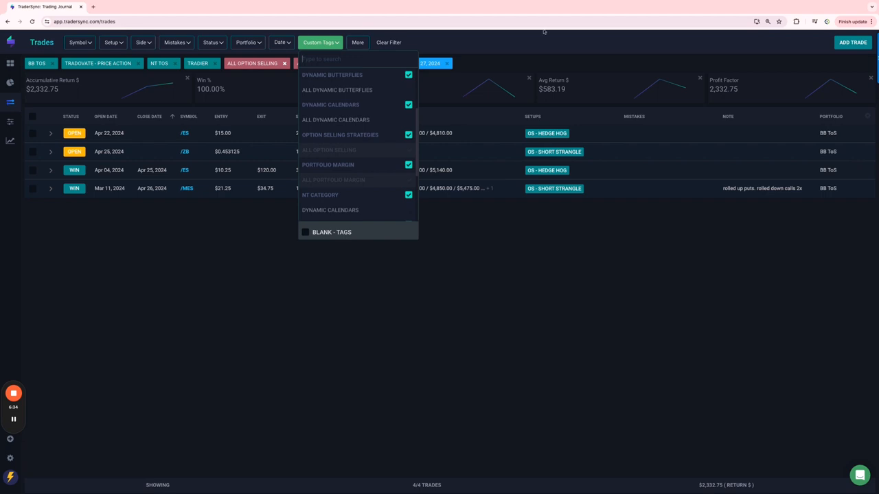
left_click(335, 179)
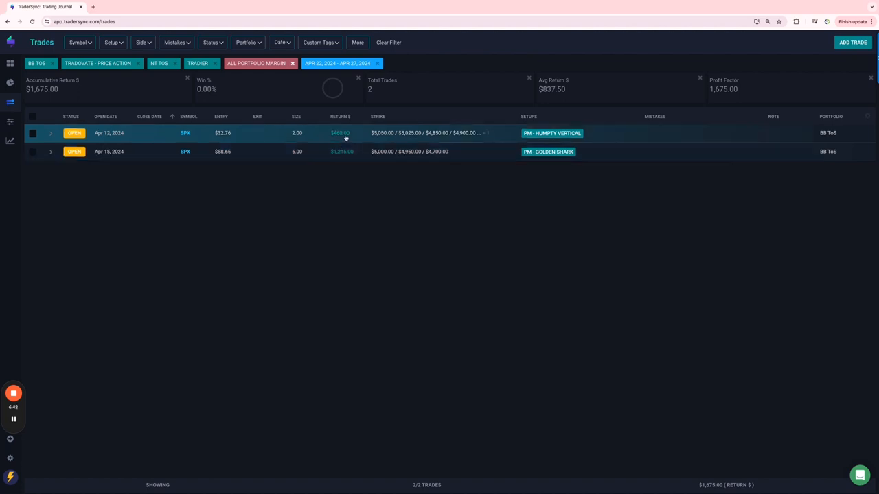
mouse_move(570, 138)
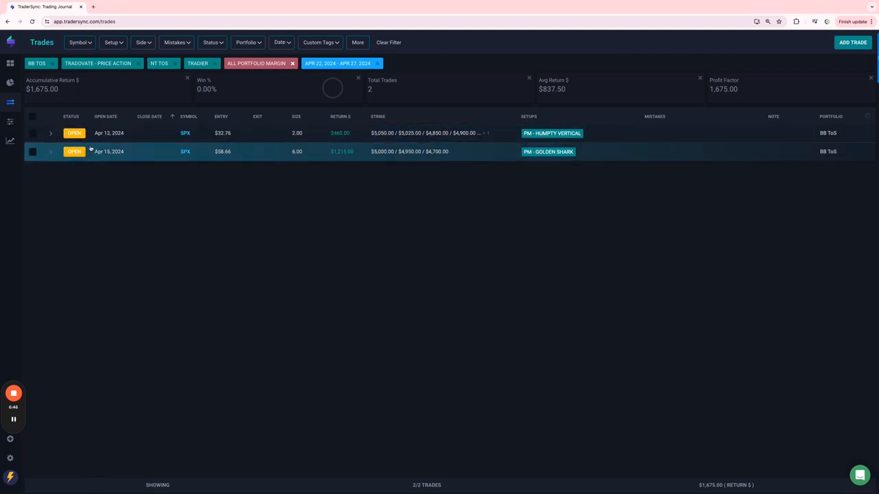
mouse_move(348, 148)
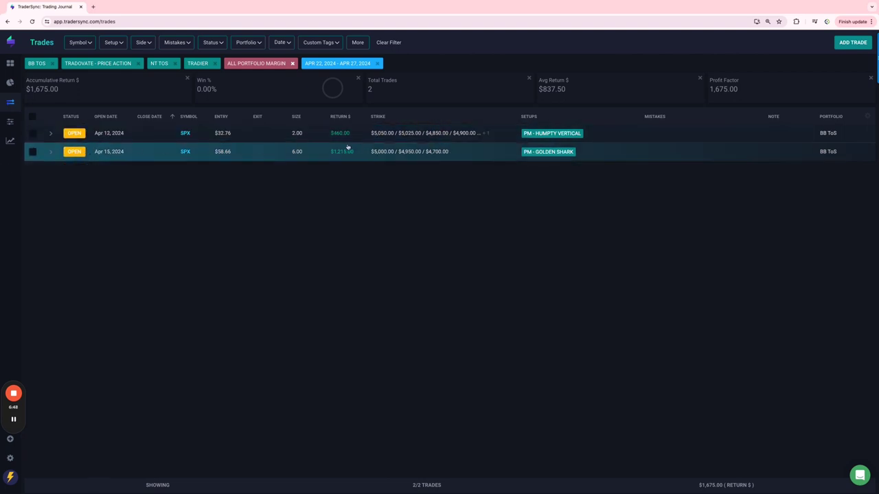
mouse_move(288, 182)
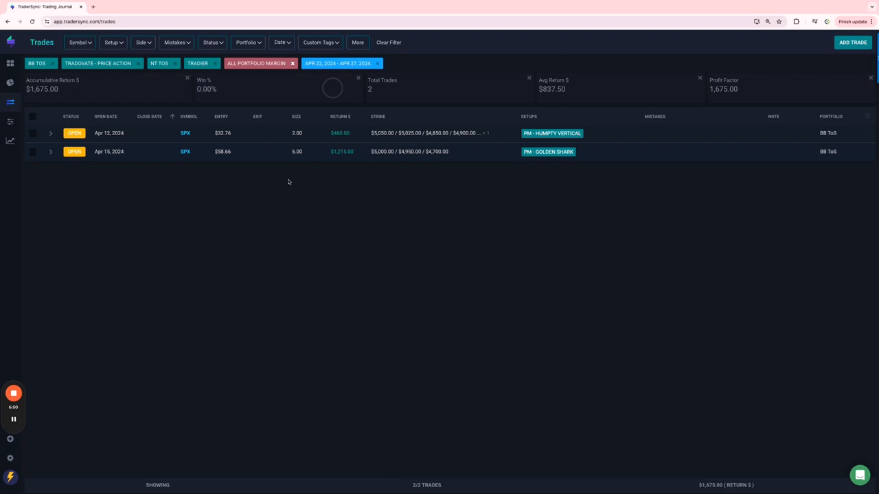